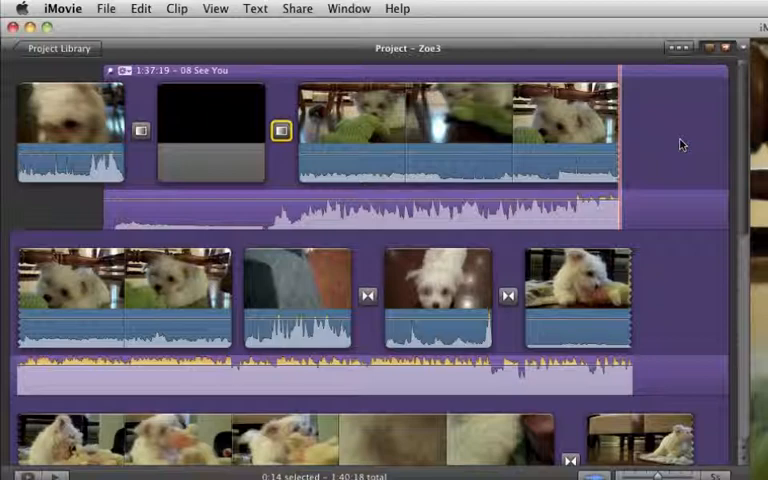
{"action": "mouse_move", "coordinate": [200, 120]}
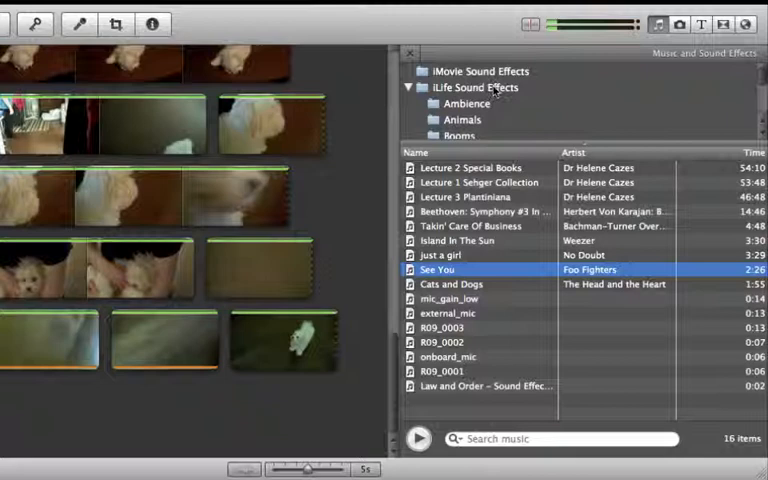
- Browse the iLife Sound Effects folders — Jingles, Foley, then Animals — in the Music and Sound Effects browser
{"action": "scroll", "scroll_direction": "down", "scroll_amount": 3}
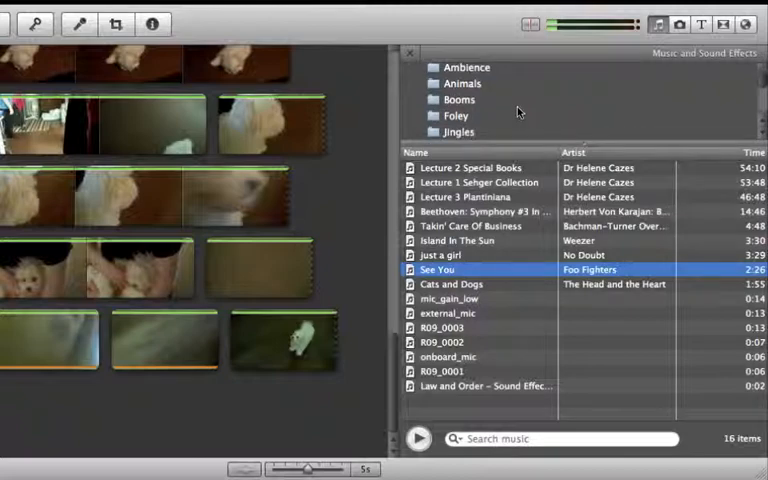
{"action": "left_click", "coordinate": [458, 132]}
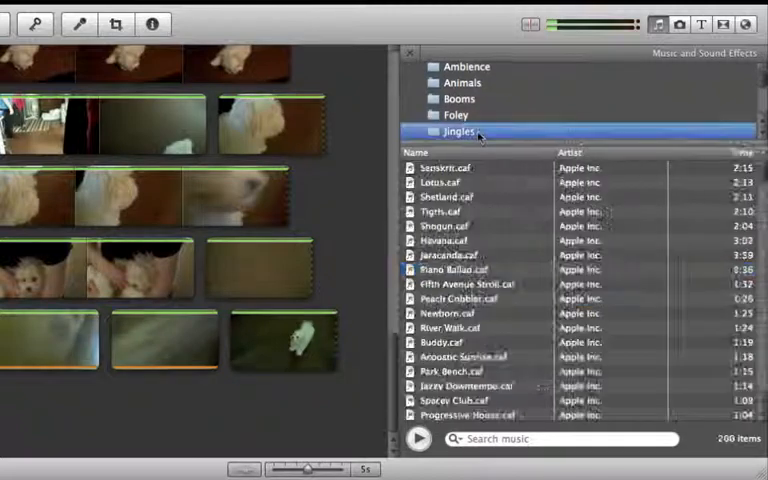
{"action": "left_click", "coordinate": [456, 114]}
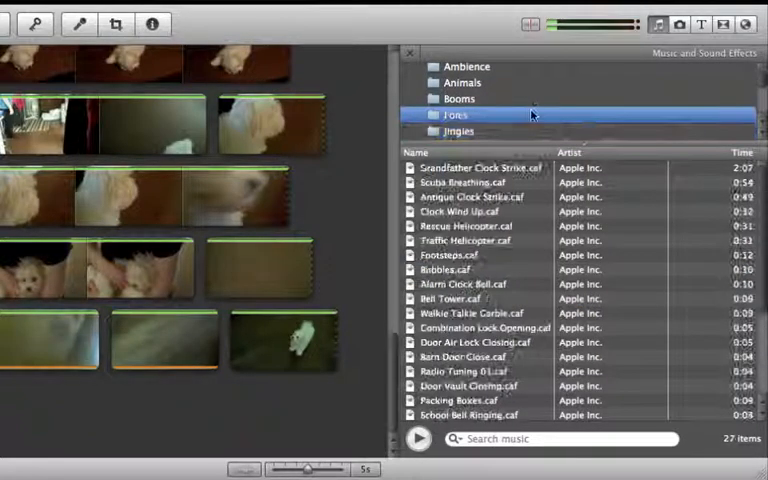
{"action": "left_click", "coordinate": [460, 98]}
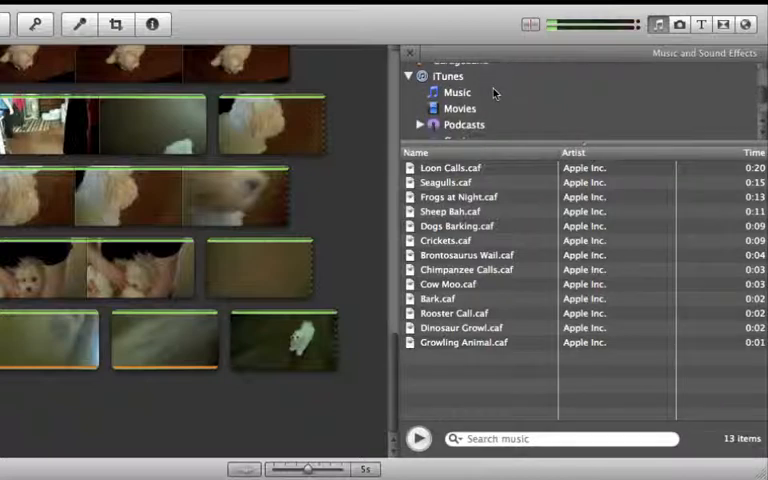
{"action": "left_click", "coordinate": [460, 92]}
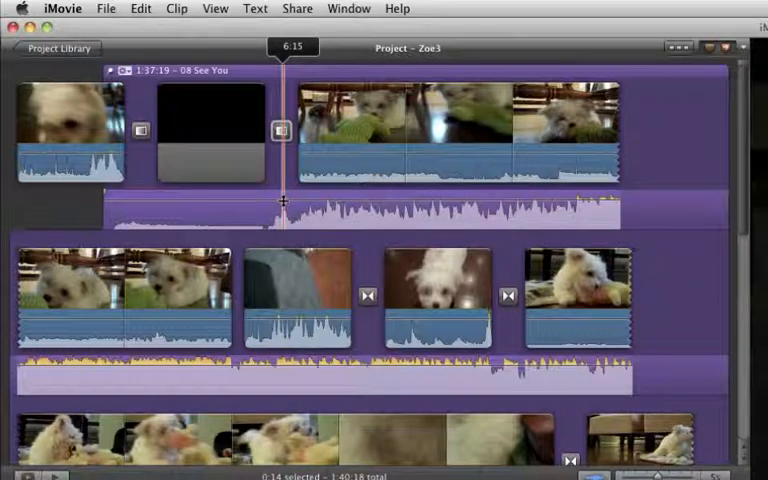
{"action": "mouse_move", "coordinate": [80, 190]}
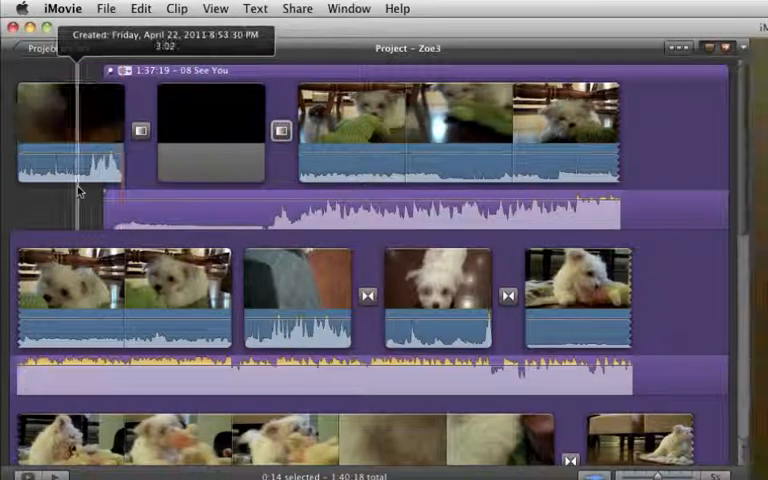